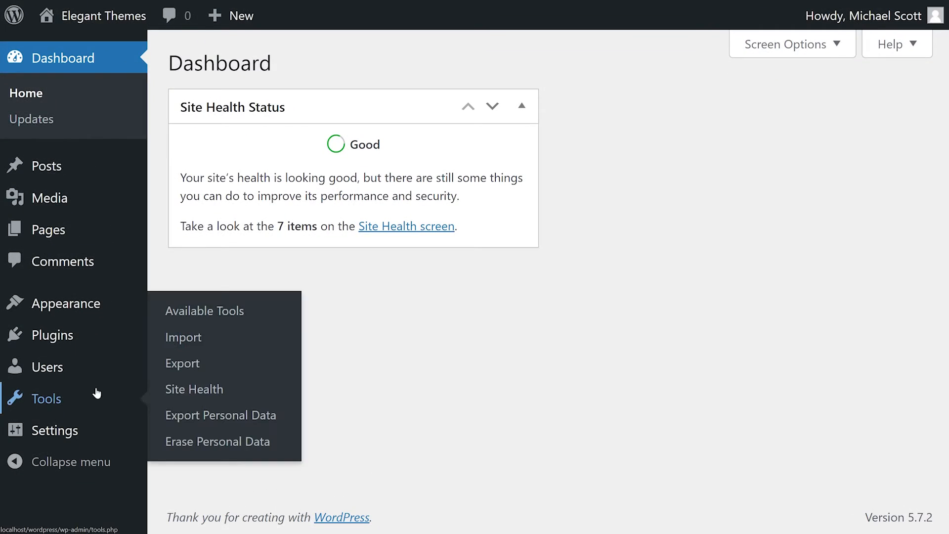
# Show the Import tools page and browse the importer list down to the WordPress entry
pyautogui.click(183, 337)
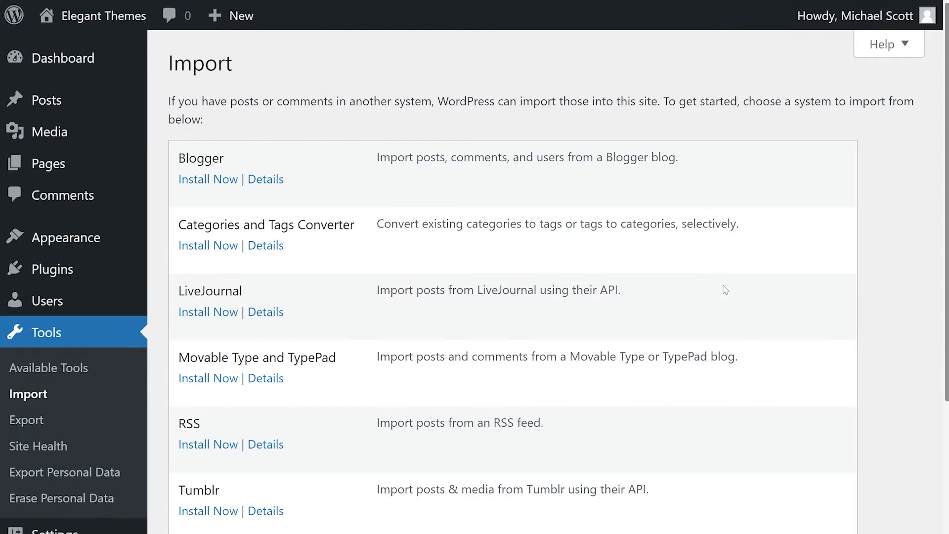
pyautogui.scroll(-3)
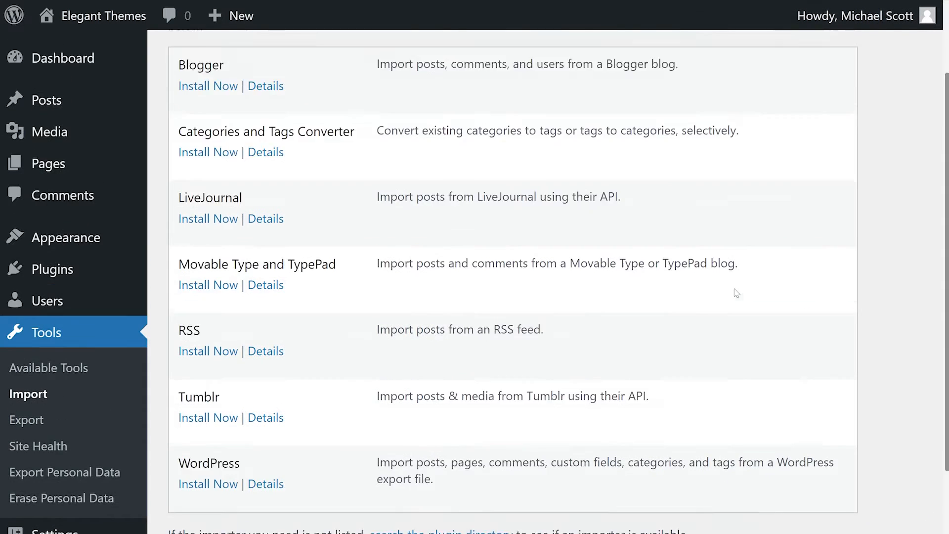
pyautogui.scroll(3)
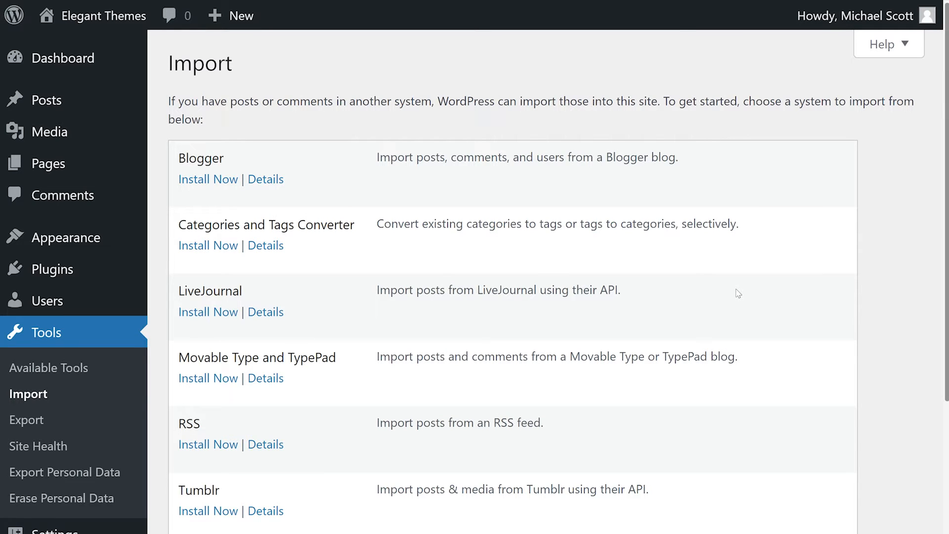
pyautogui.scroll(-3)
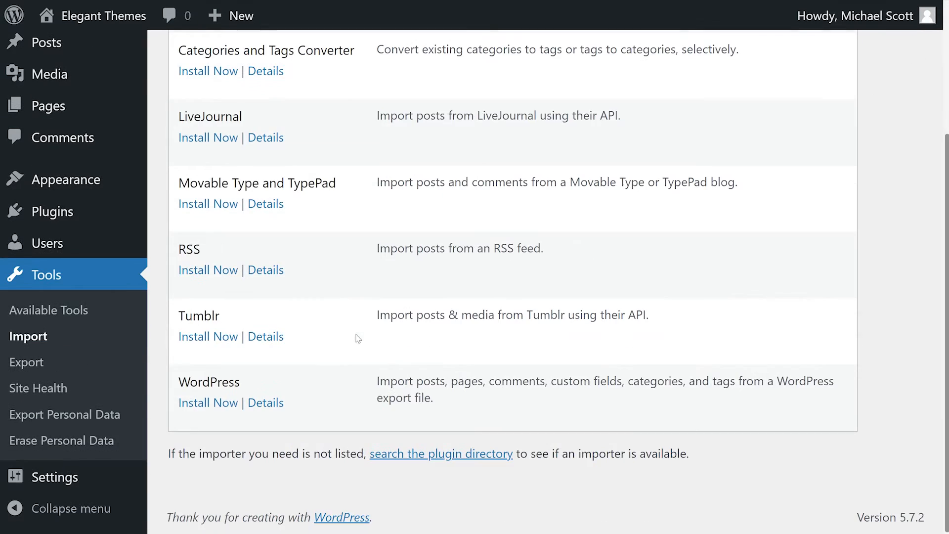
# Install the WordPress importer via Install Now and run it to reach the Import WordPress page
pyautogui.click(208, 402)
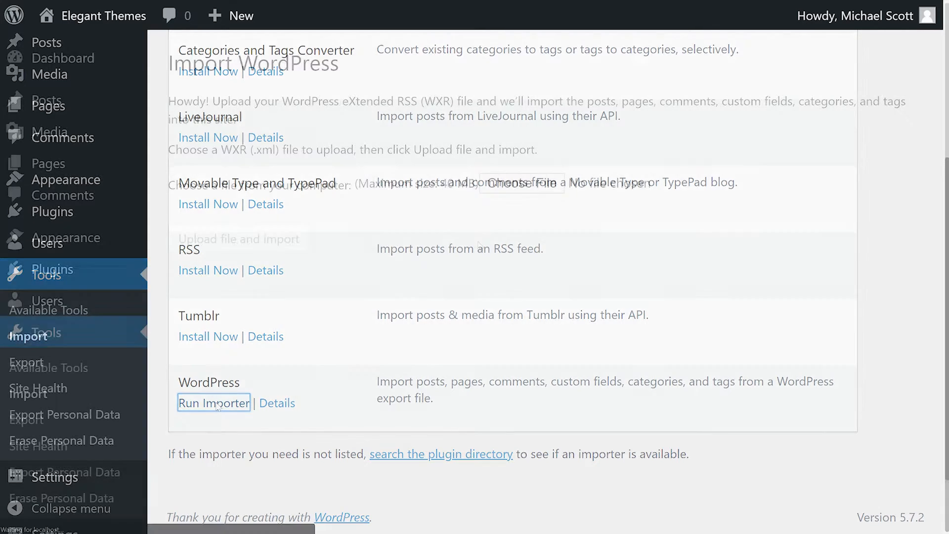
pyautogui.click(213, 402)
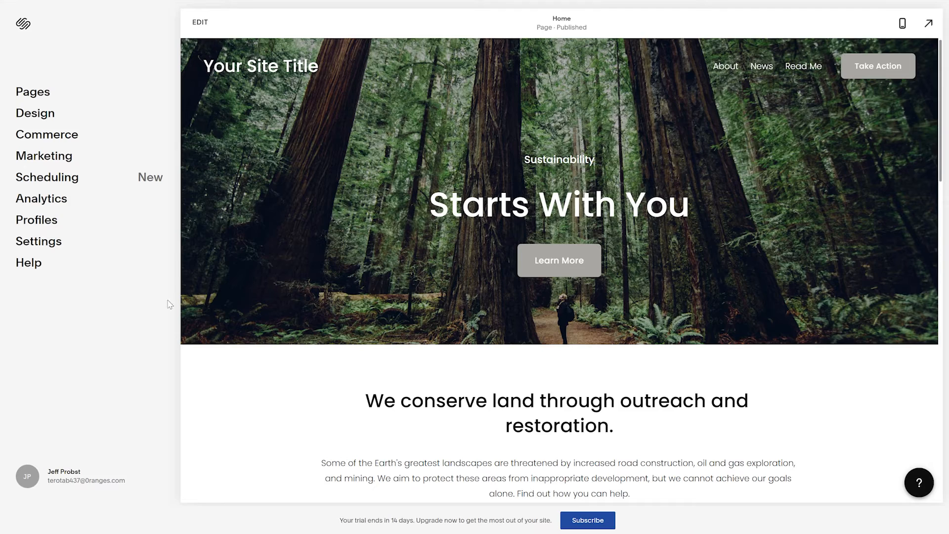
# Export the Squarespace site in WordPress format from Settings > Import / Export and download the XML file
pyautogui.click(39, 241)
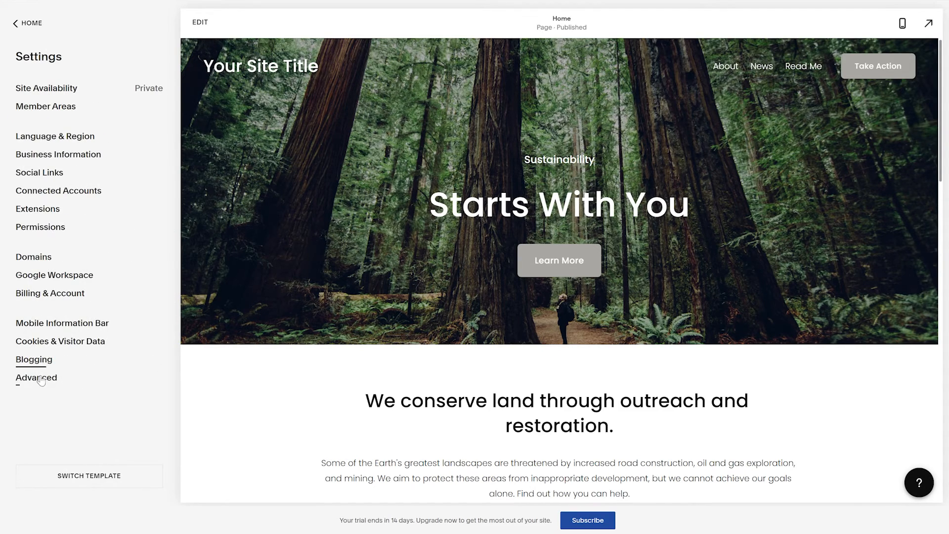
pyautogui.click(35, 377)
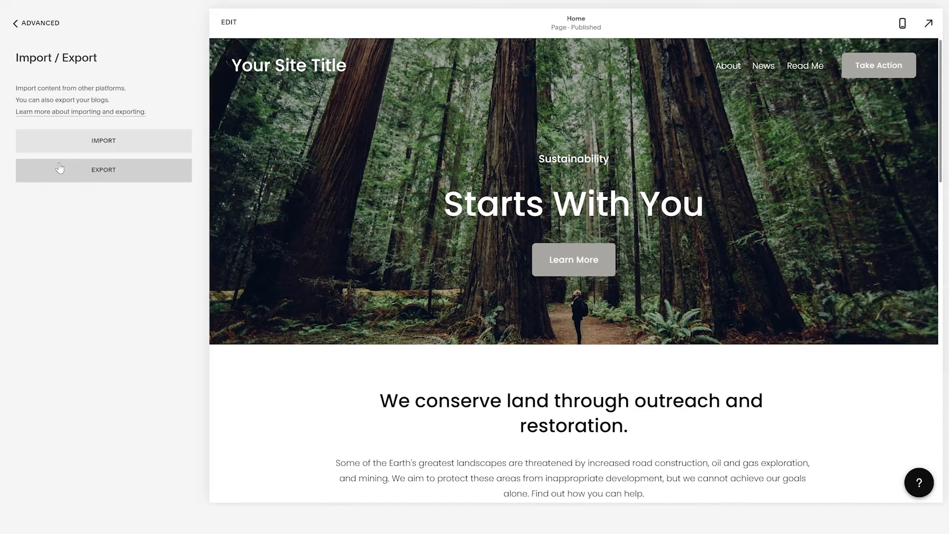
pyautogui.click(103, 170)
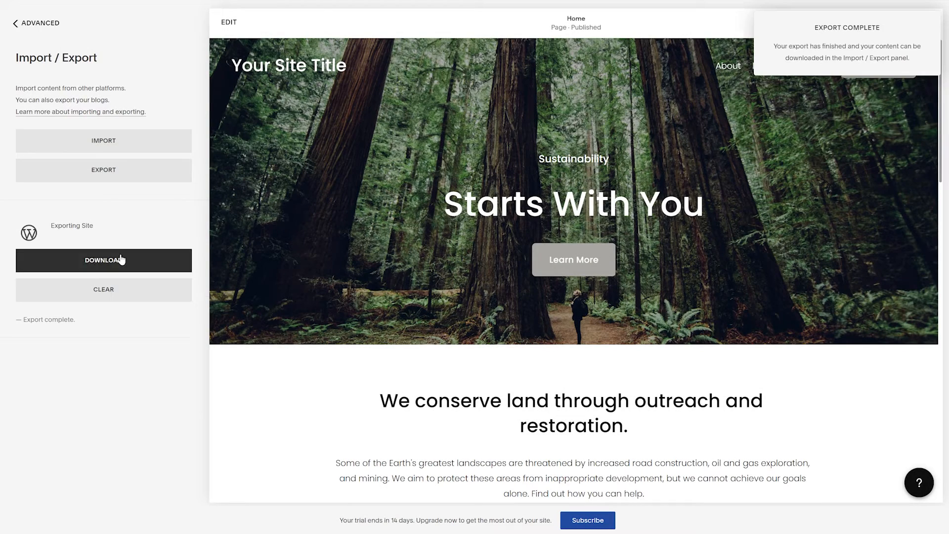
pyautogui.click(104, 260)
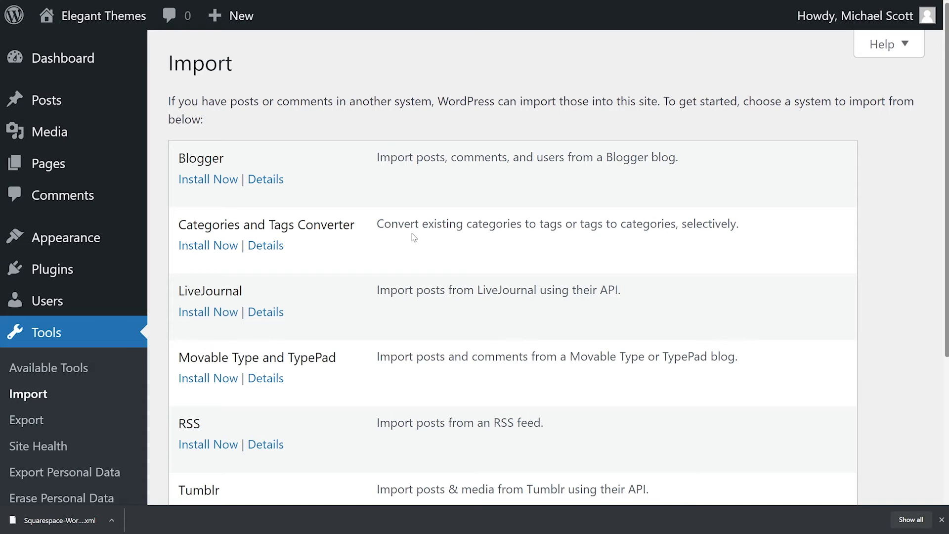
# Run the importer, upload the Squarespace XML file and tick Download and import file attachments
pyautogui.scroll(-3)
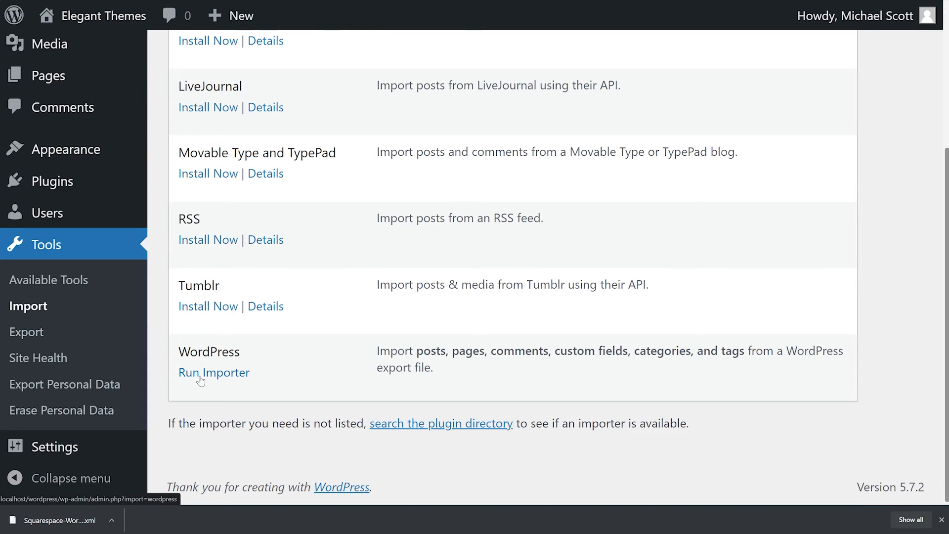
pyautogui.click(213, 373)
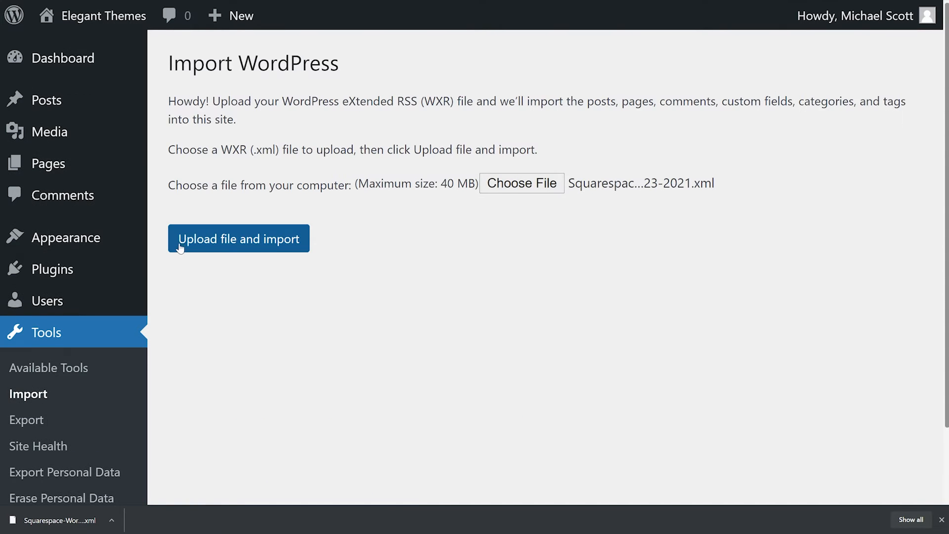
pyautogui.click(238, 239)
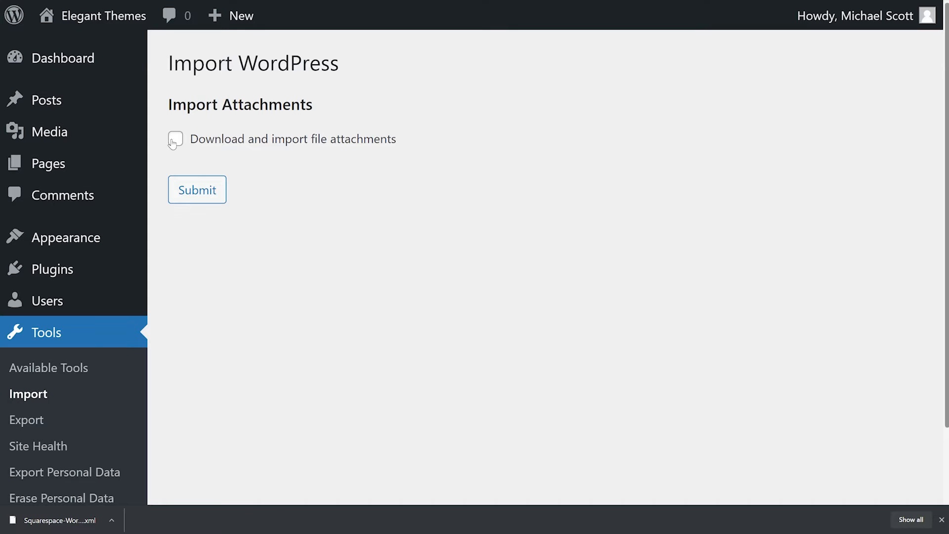
pyautogui.click(28, 394)
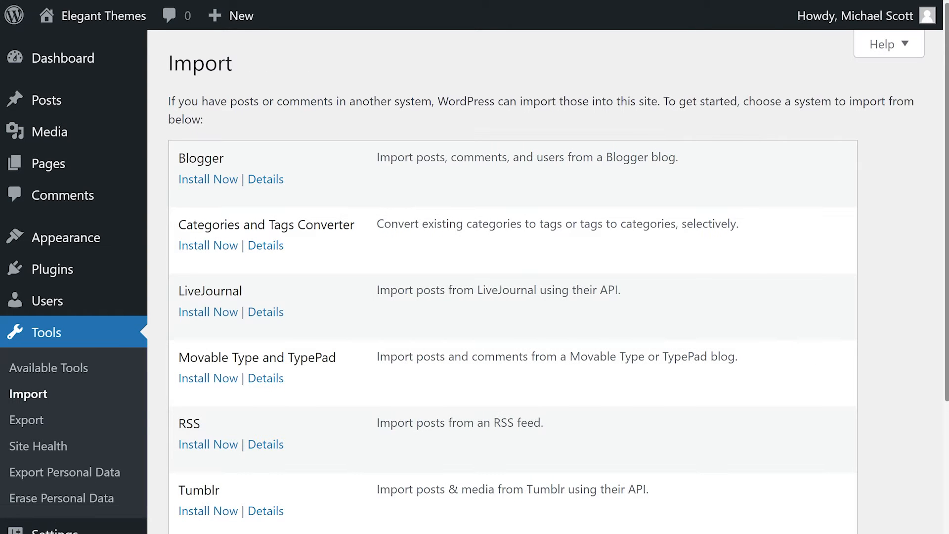
# Scroll the Import page toward the Blogger importer entry
pyautogui.scroll(-3)
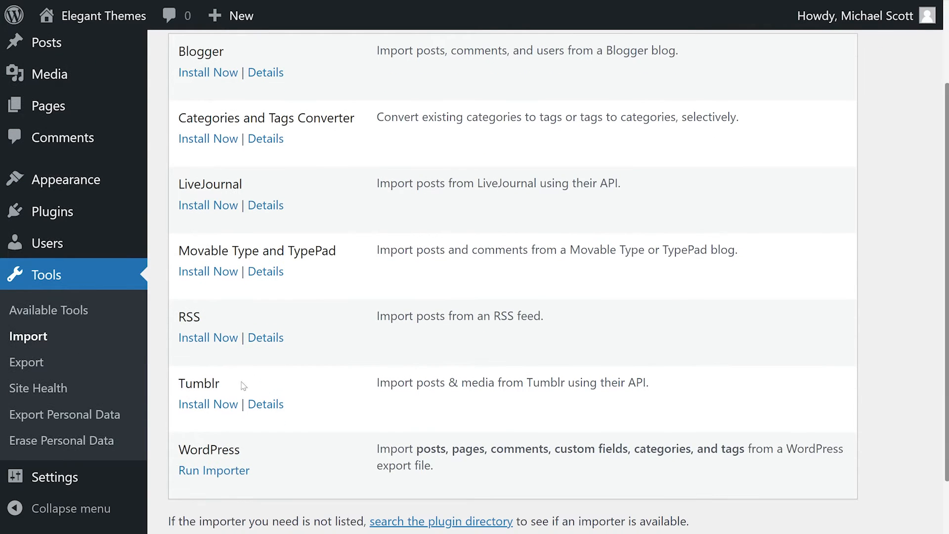
pyautogui.scroll(-3)
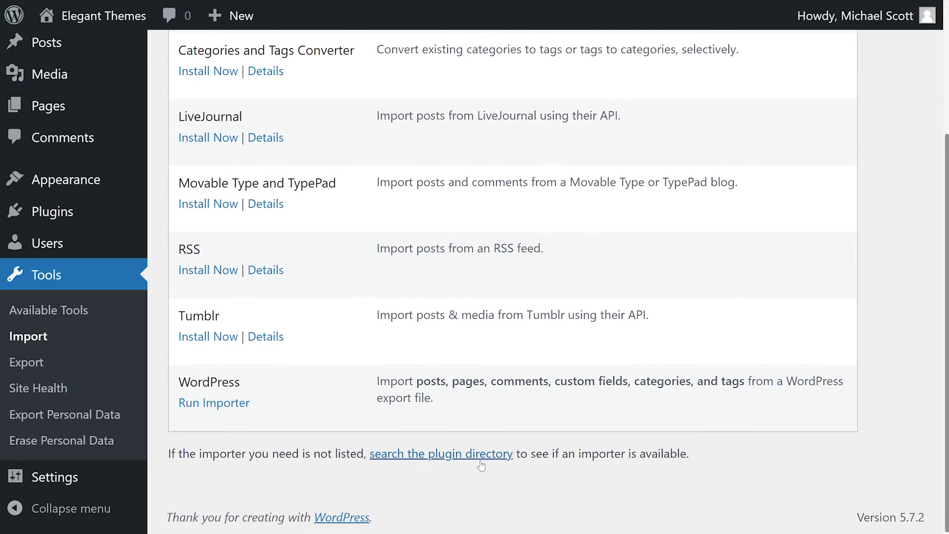
pyautogui.moveTo(465, 482)
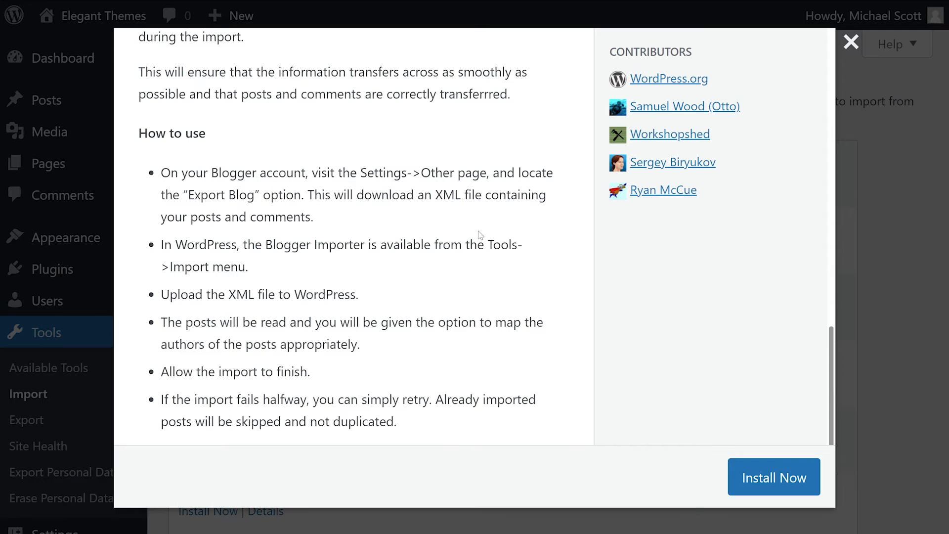
pyautogui.moveTo(481, 235)
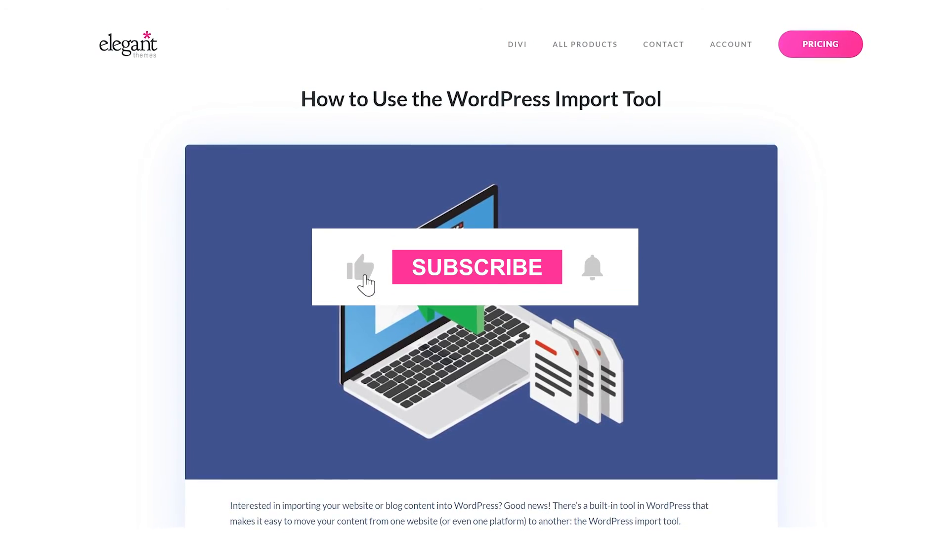
# Close the Blogger details modal and show the How to Use the WordPress Import Tool article
pyautogui.click(476, 267)
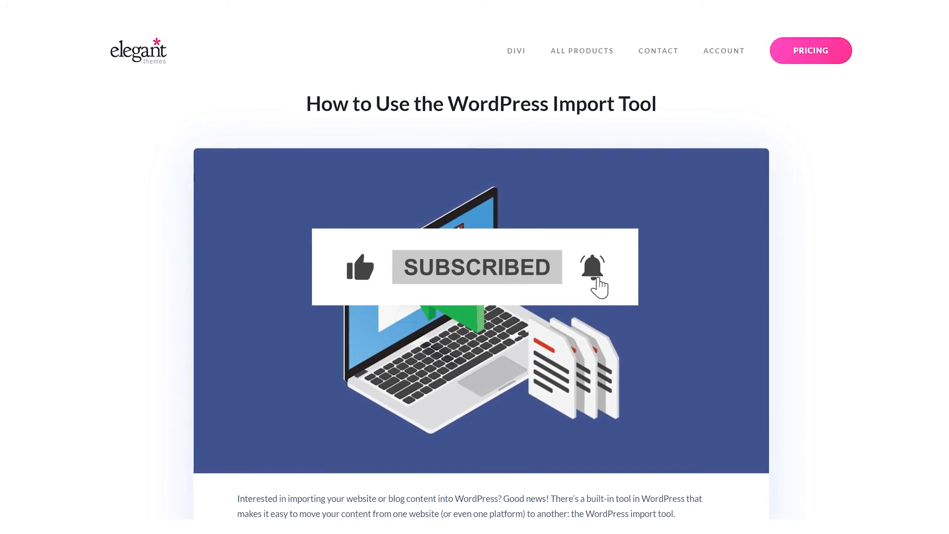